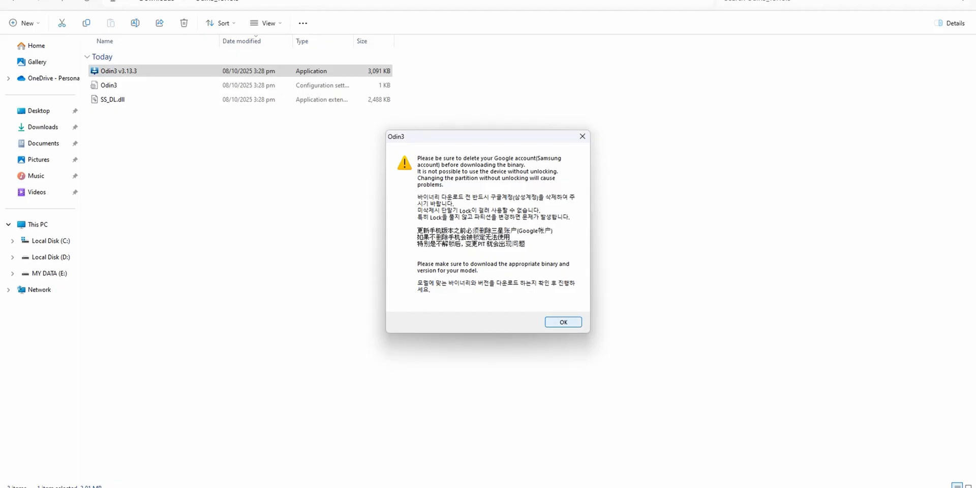
- Dismiss the account removal warning and turn off Auto Reboot in Options
{"action": "left_click", "coordinate": [562, 322]}
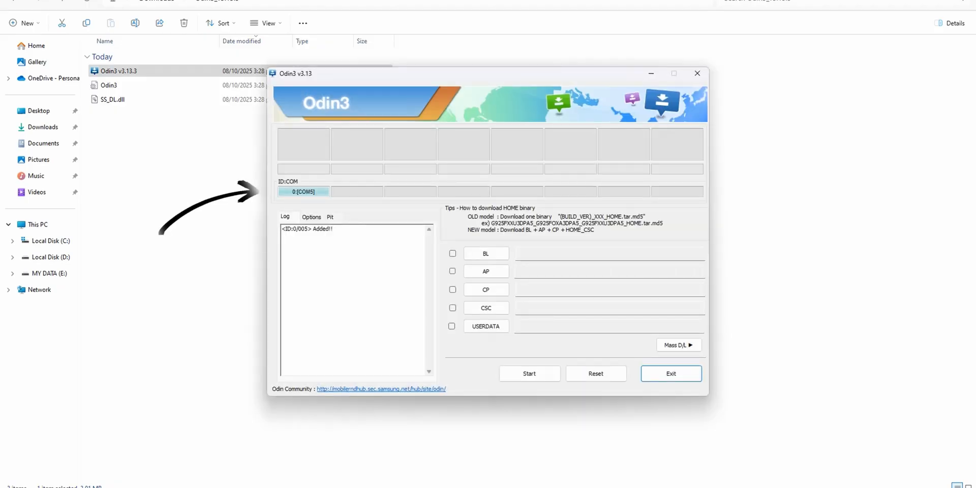
{"action": "left_click", "coordinate": [310, 216]}
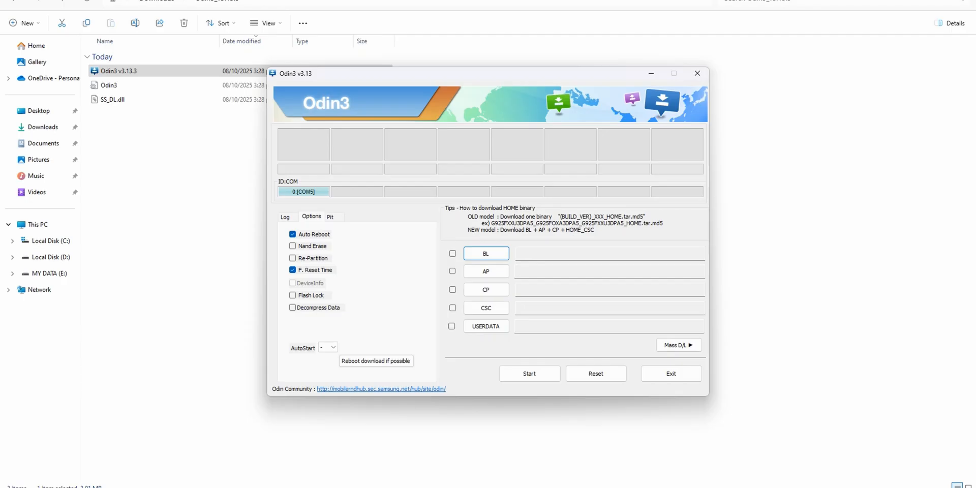
{"action": "left_click", "coordinate": [293, 233]}
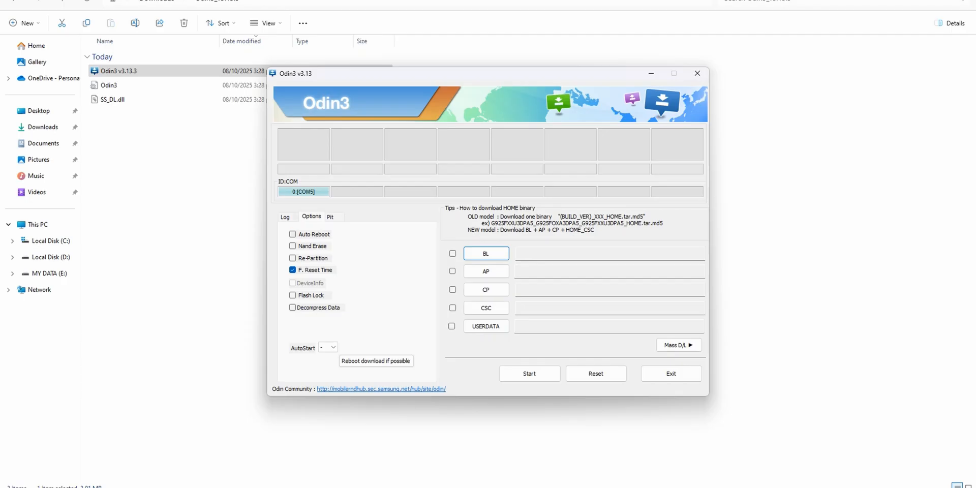
- Load recovery.tar into the AP slot and start flashing the phone
{"action": "left_click", "coordinate": [486, 271]}
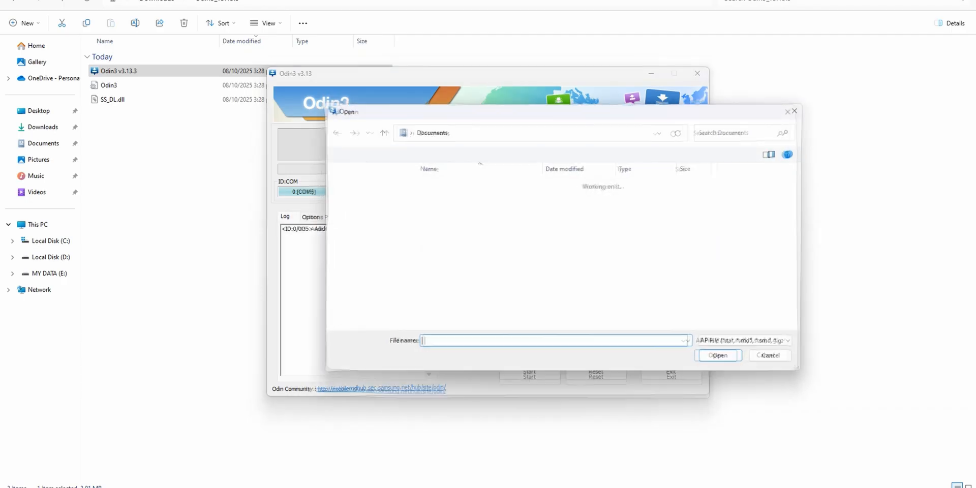
{"action": "left_click", "coordinate": [718, 355]}
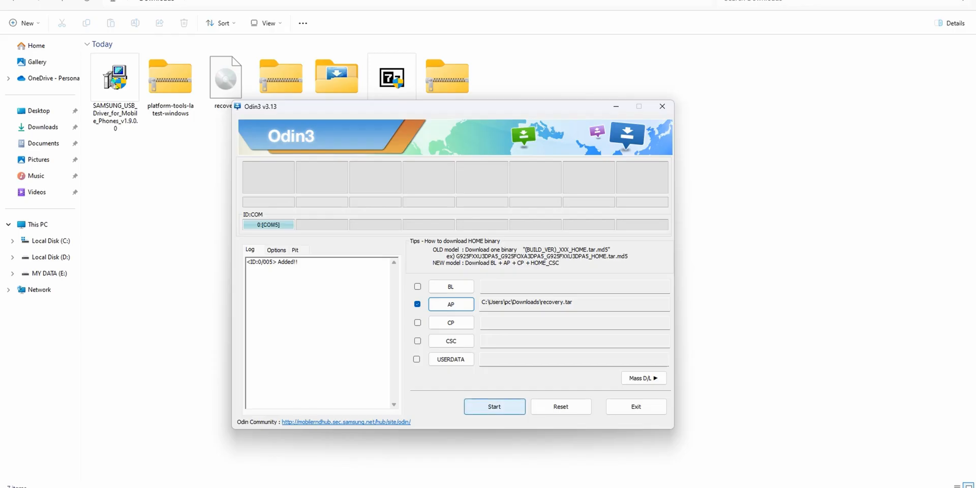
{"action": "left_click", "coordinate": [450, 287]}
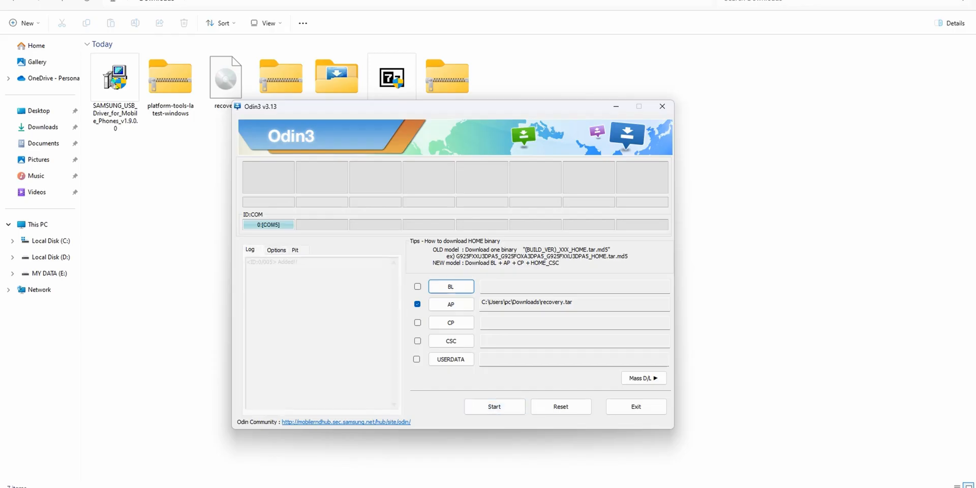
{"action": "left_click", "coordinate": [494, 406]}
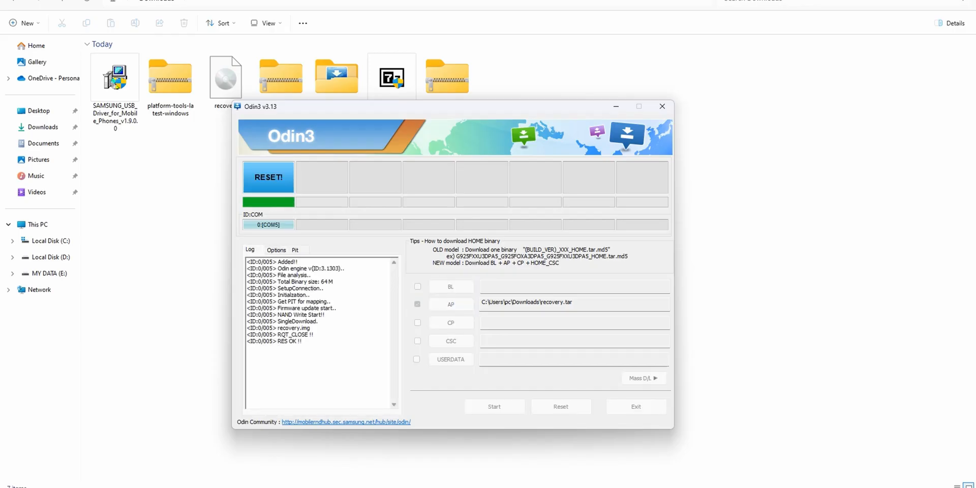